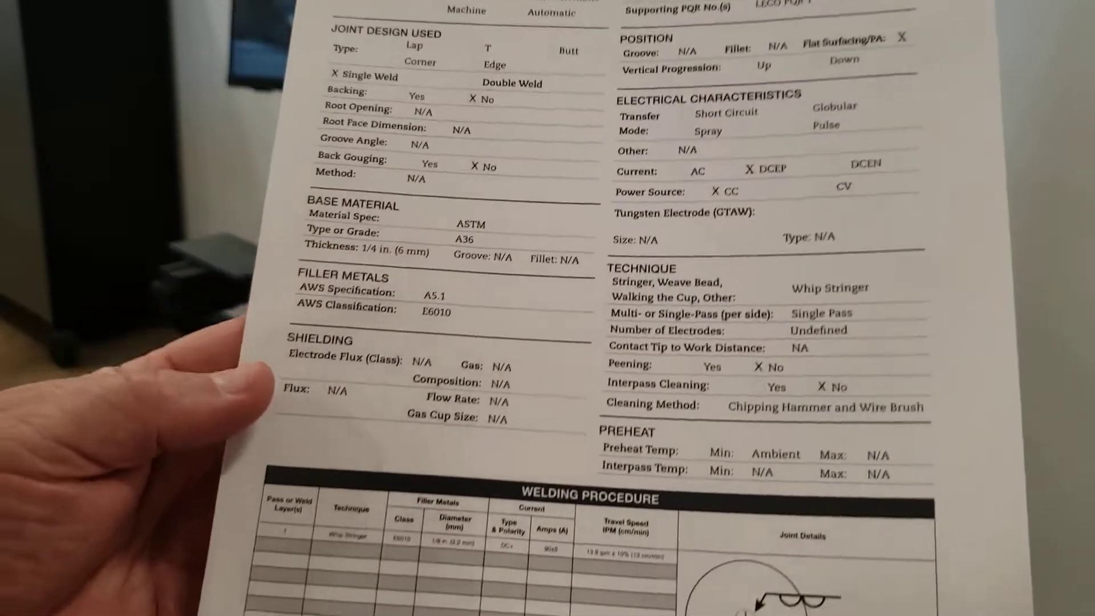
- Enter the username and log in to the VRTEX simulator
{"action": "scroll", "scroll_direction": "down", "scroll_amount": 3}
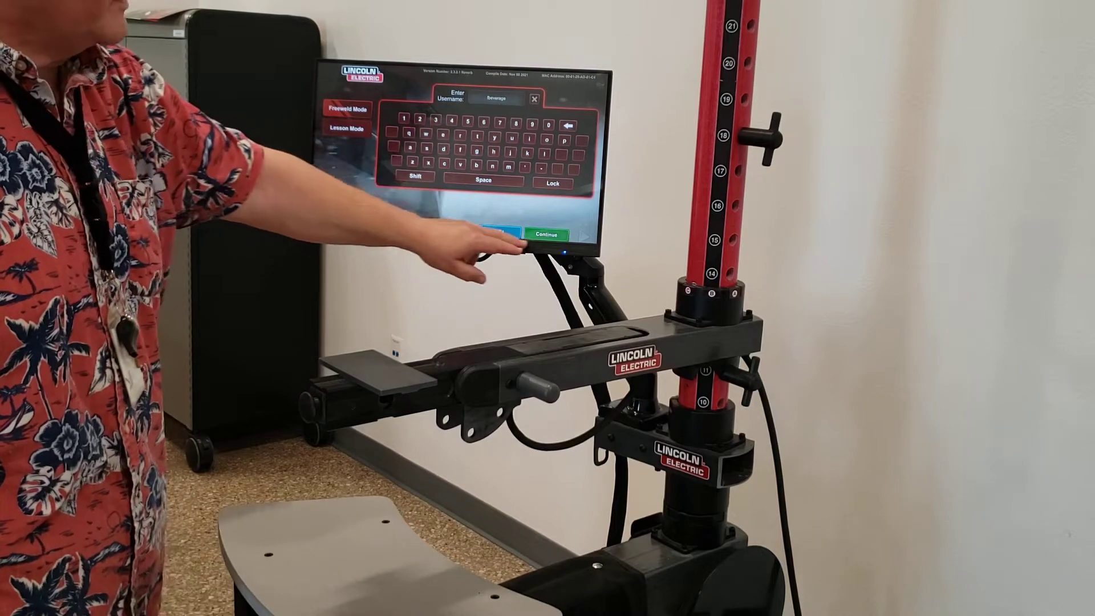
{"action": "left_click", "coordinate": [547, 234]}
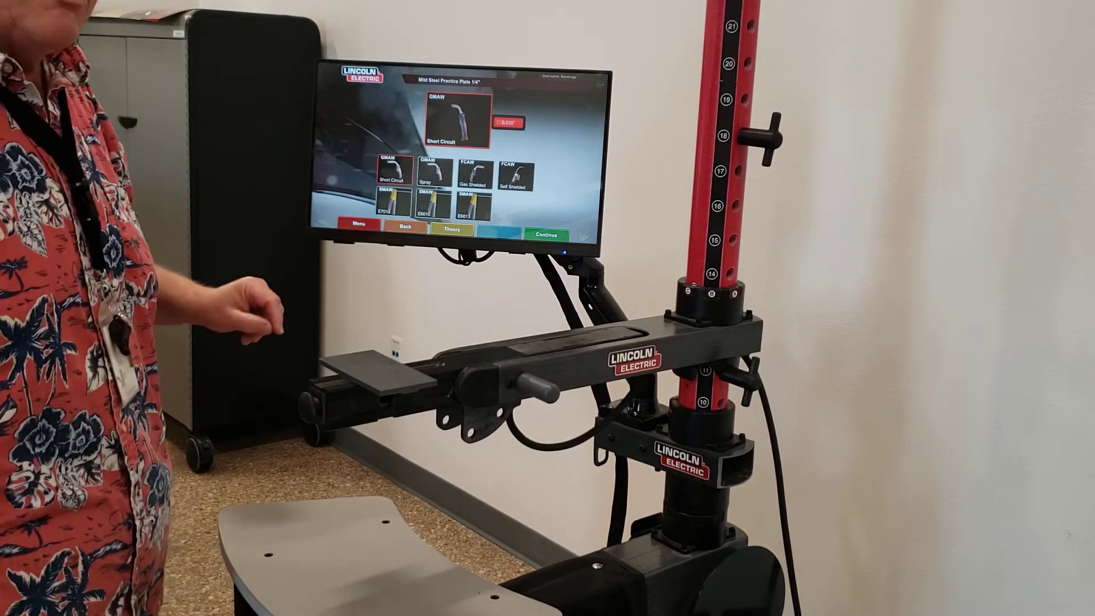
- Choose the SMAW E6010 flat stick welding process for the 1/4 in mild steel plate
{"action": "left_click", "coordinate": [427, 206]}
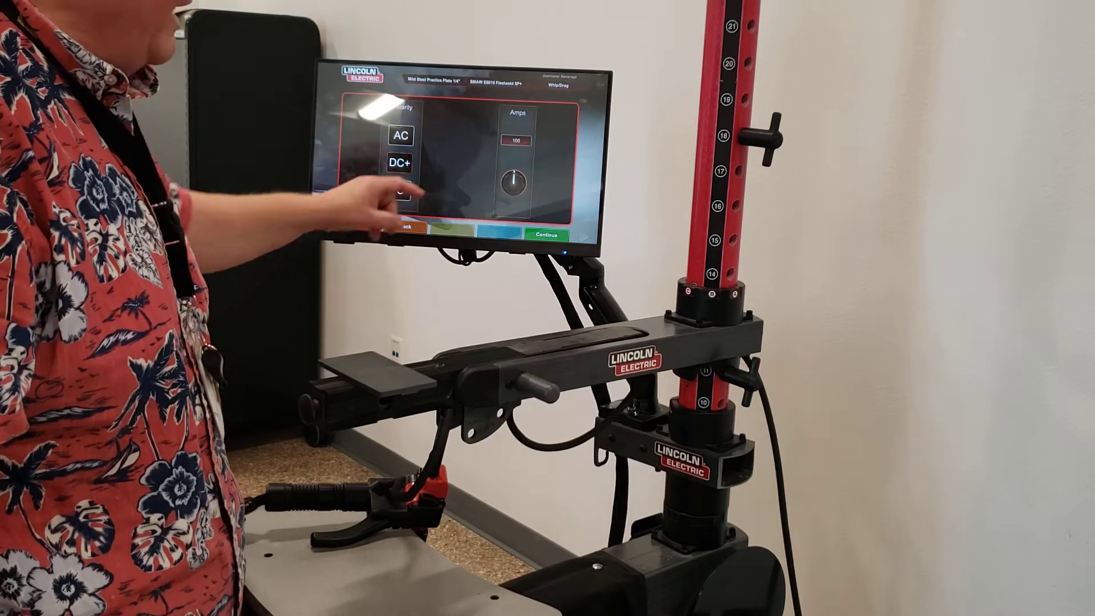
- Select DC+ polarity for the electrode at 100 amps
{"action": "left_click", "coordinate": [515, 178]}
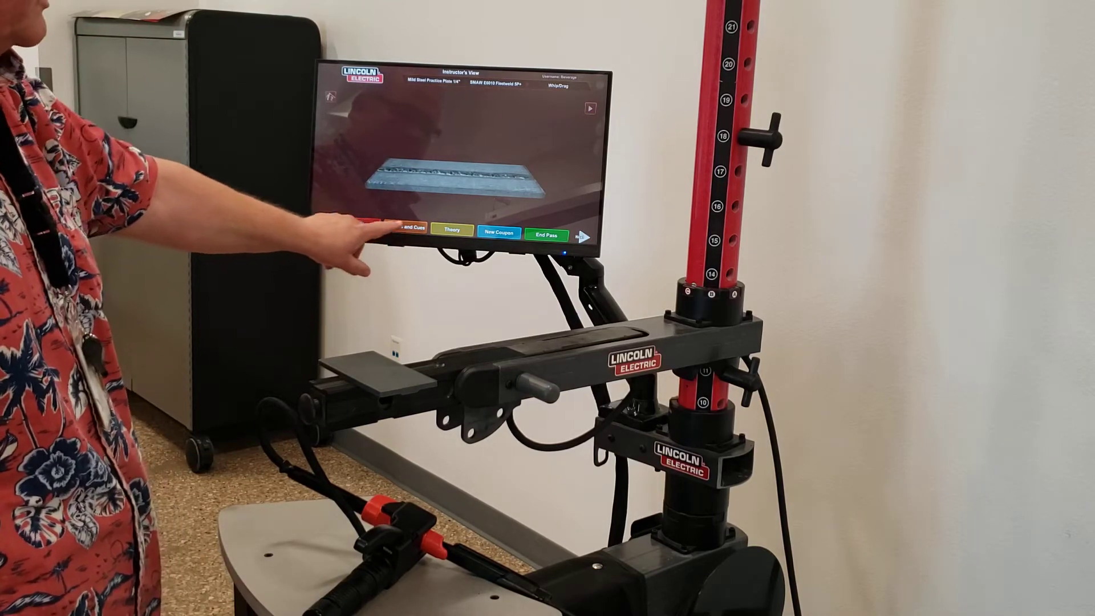
- End the pass to show the weld score screen with an overall score of 68
{"action": "left_click", "coordinate": [407, 230]}
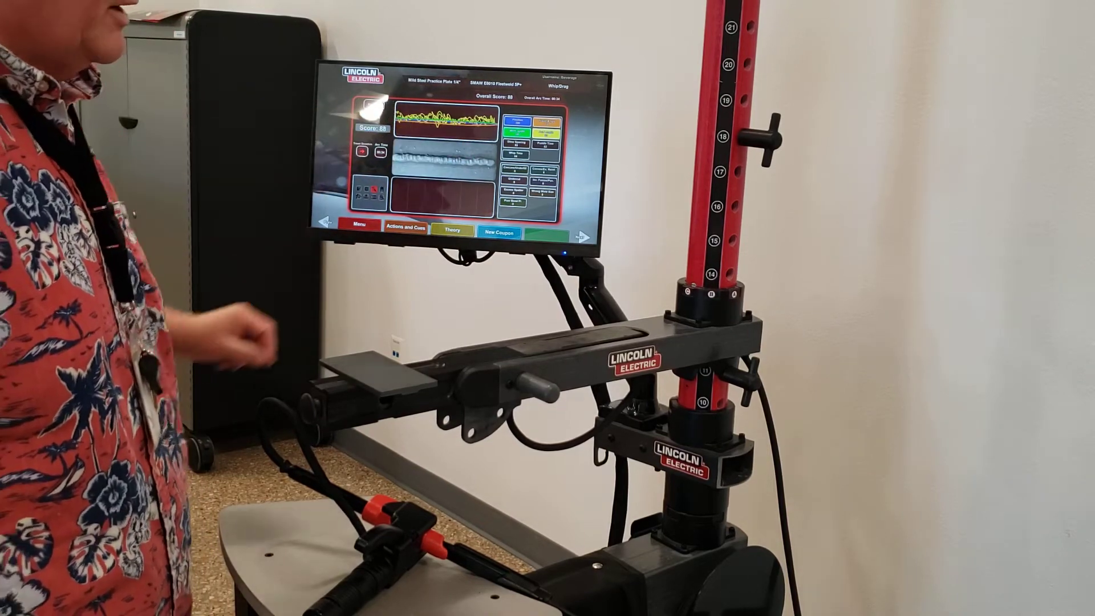
{"action": "mouse_move", "coordinate": [391, 189]}
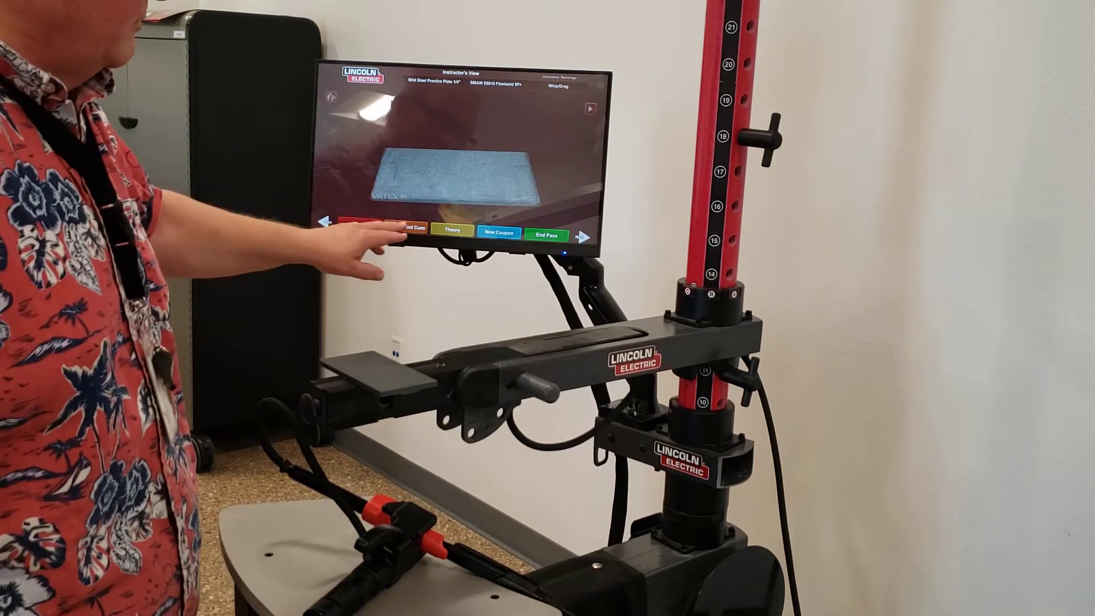
{"action": "left_click", "coordinate": [404, 226]}
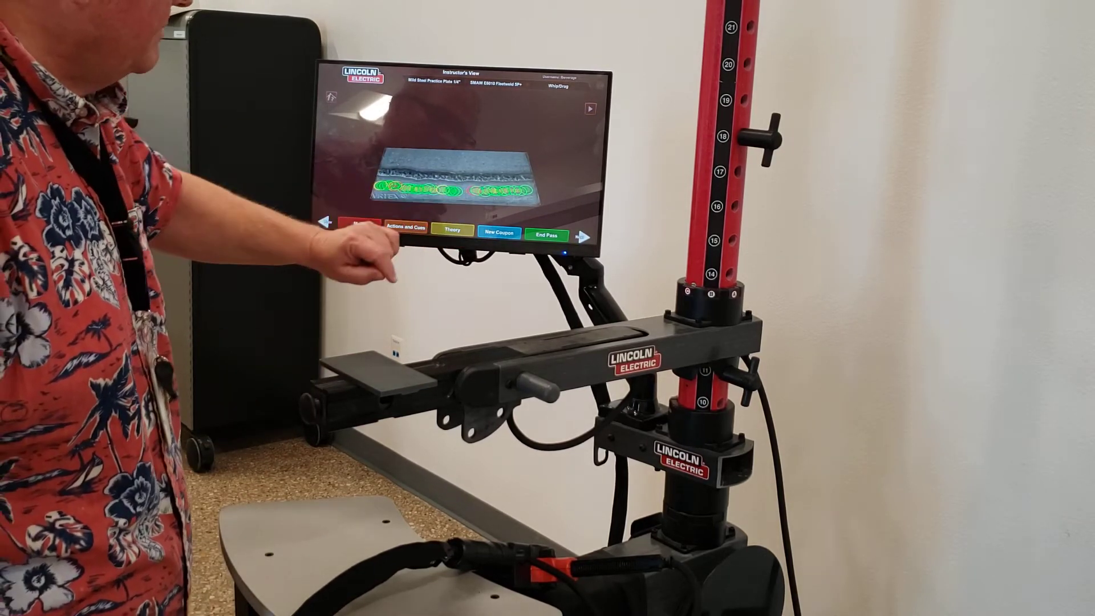
- End the second pass to show its score results and parameter graphs
{"action": "left_click", "coordinate": [408, 230]}
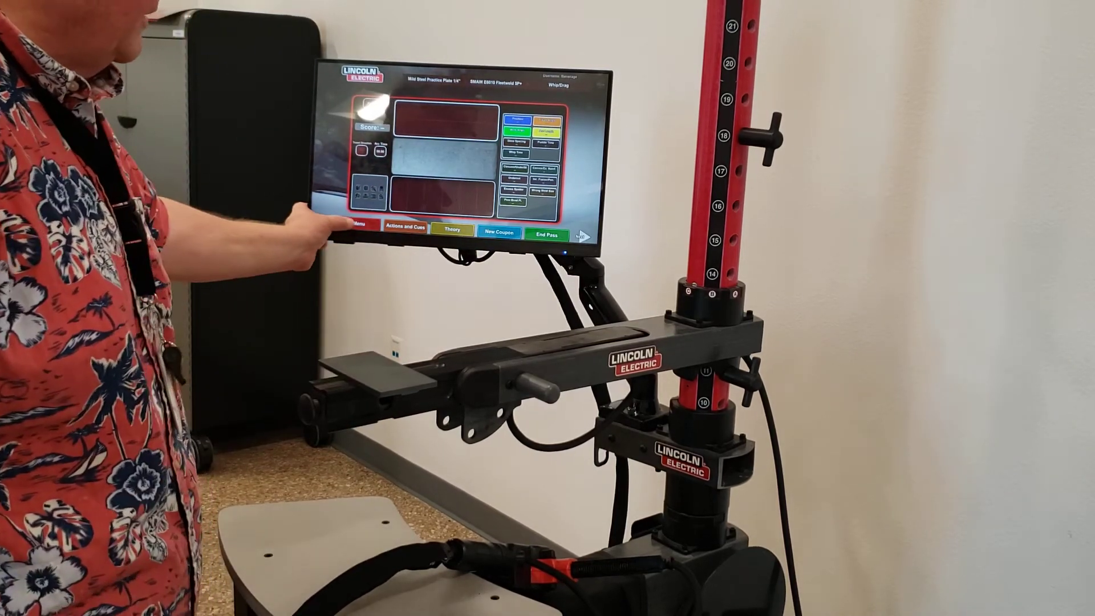
- Log out to the Enter Username screen and request exiting, bringing up the confirmation prompt
{"action": "left_click", "coordinate": [360, 224]}
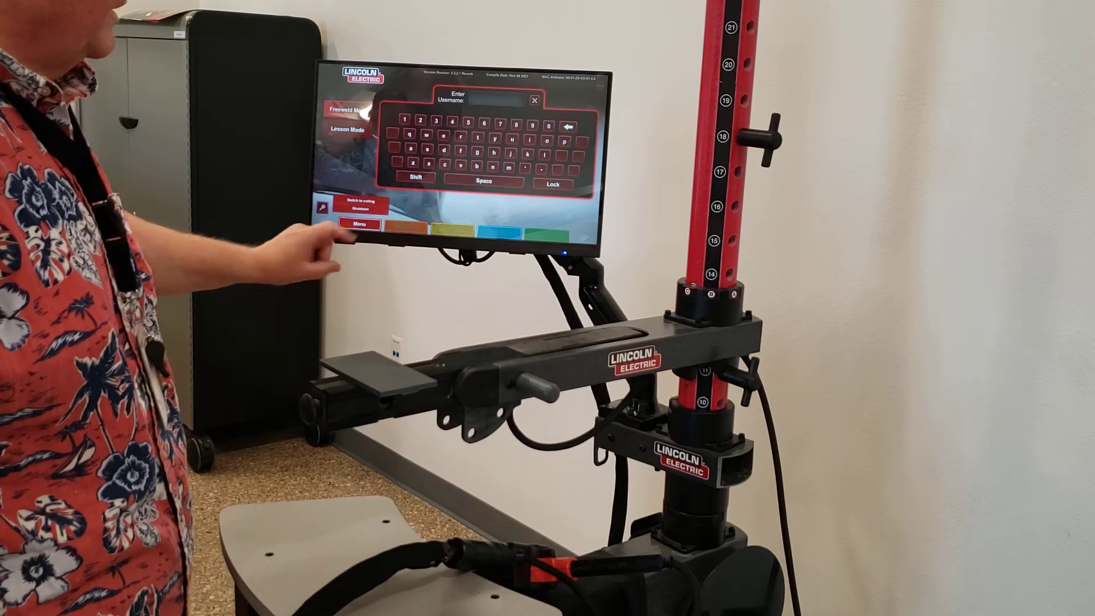
{"action": "left_click", "coordinate": [360, 212]}
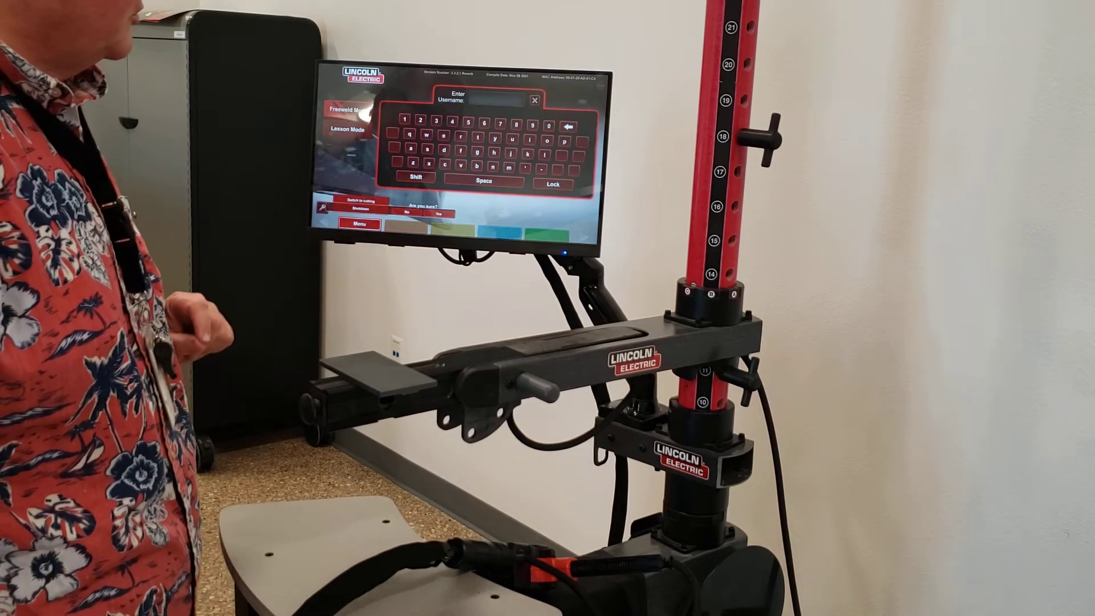